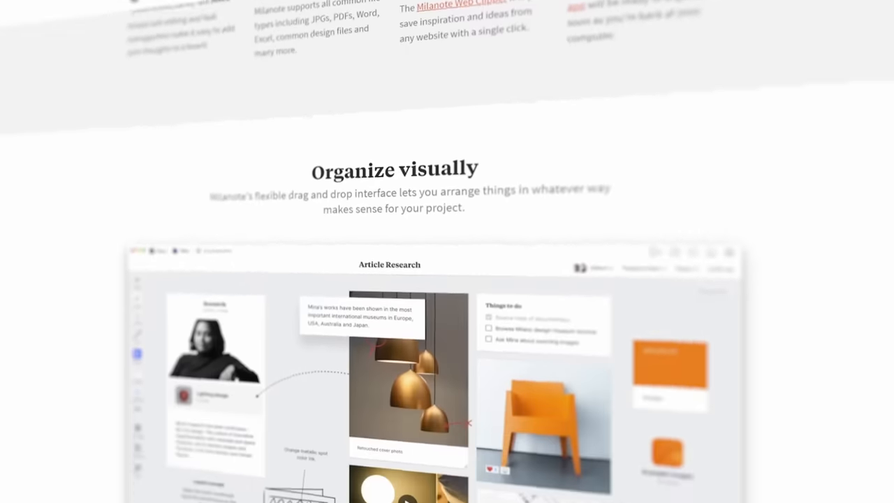
- Scroll down the BERKSERK ANIMATION PLANNING board to view both storyboard sequences
scroll("down", 3)
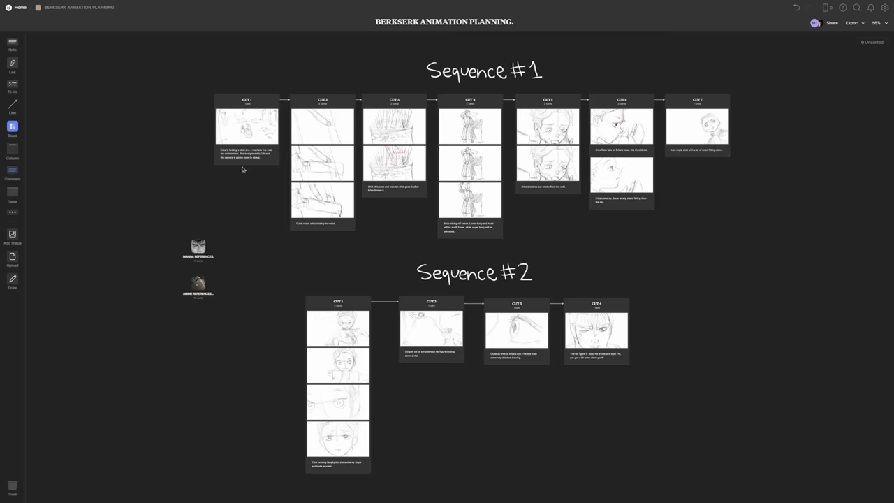
mouse_move(703, 338)
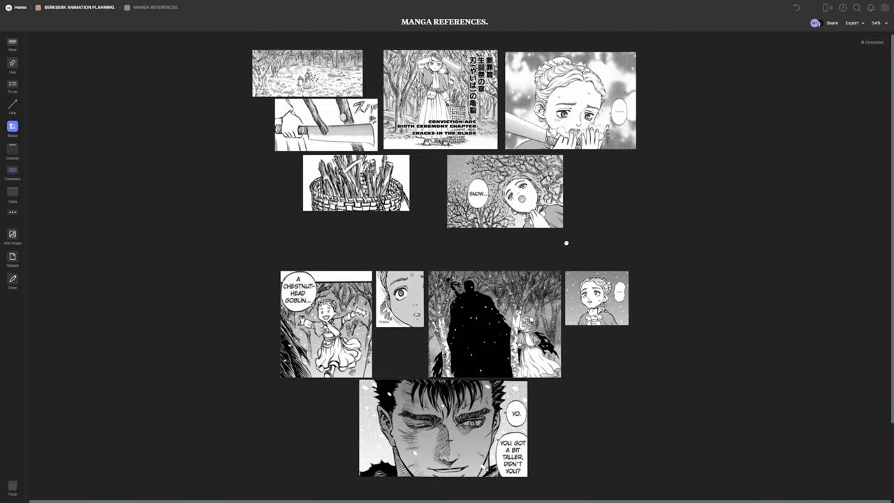
- Switch to the Anime References board and look through its stills
left_click(155, 7)
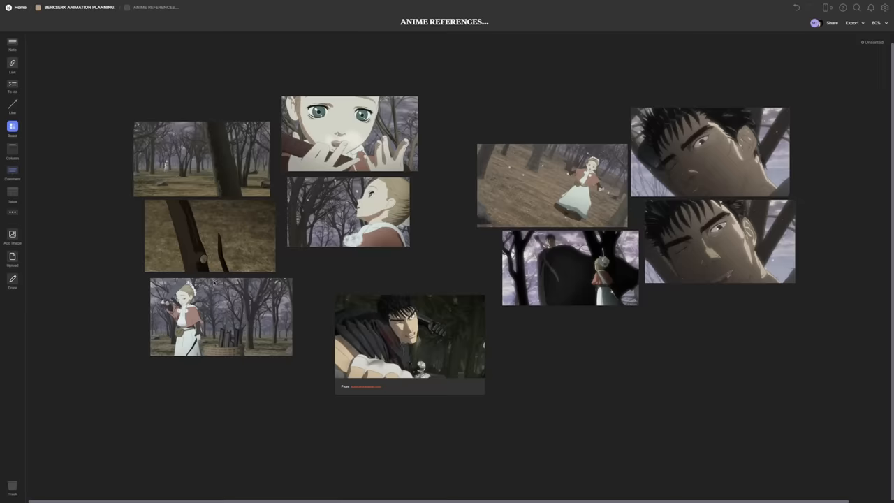
scroll("down", 3)
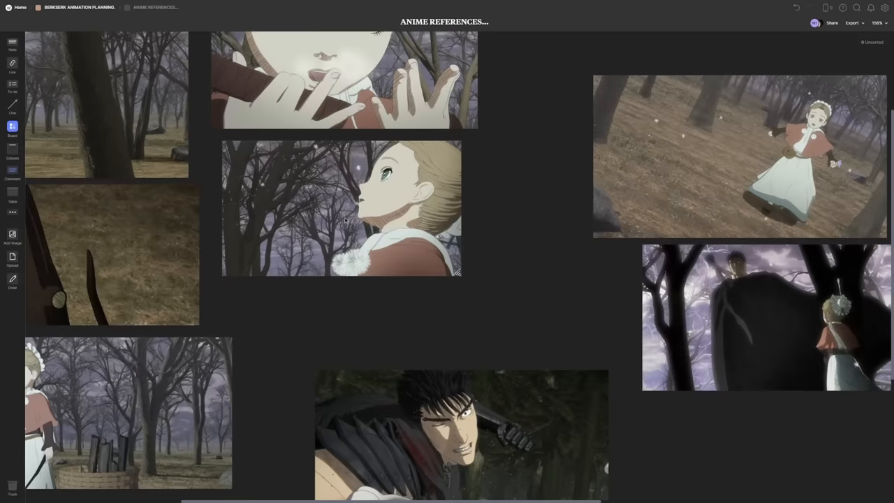
scroll("down", 3)
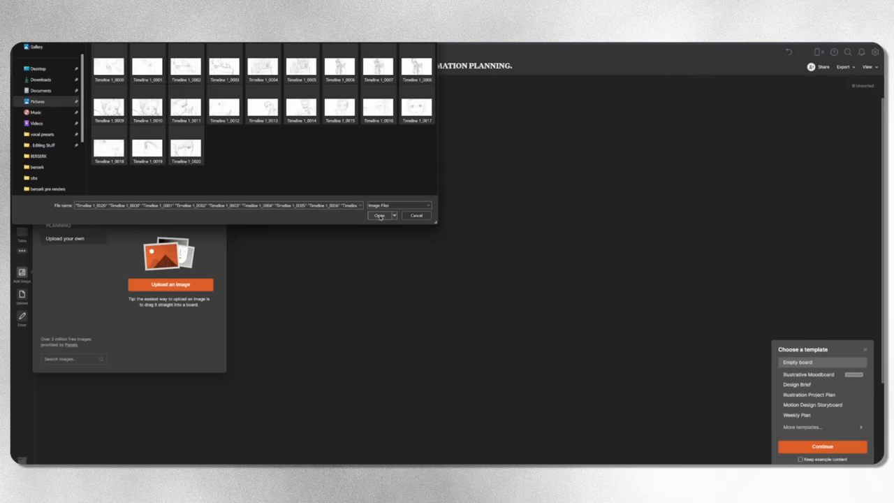
- Upload the sketch frames and caption Cut 4 'Erica wiping off sweat. Lower body and head will be a still frame...'
left_click(379, 215)
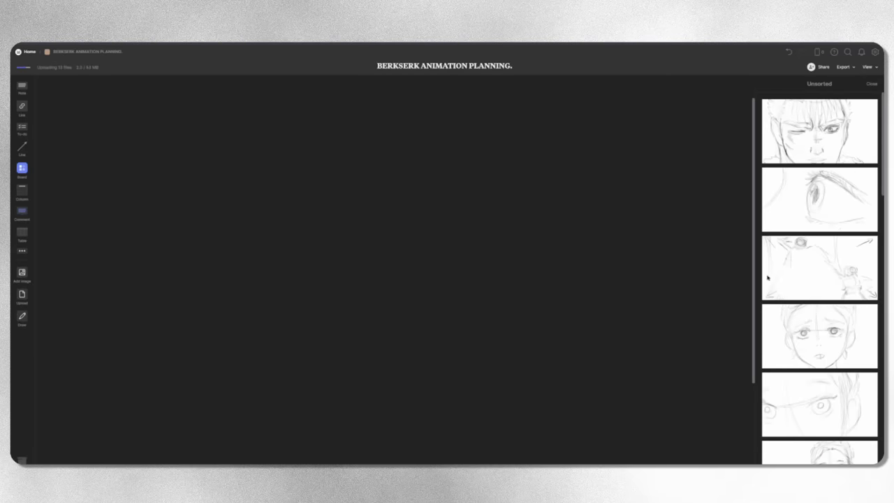
scroll("down", 3)
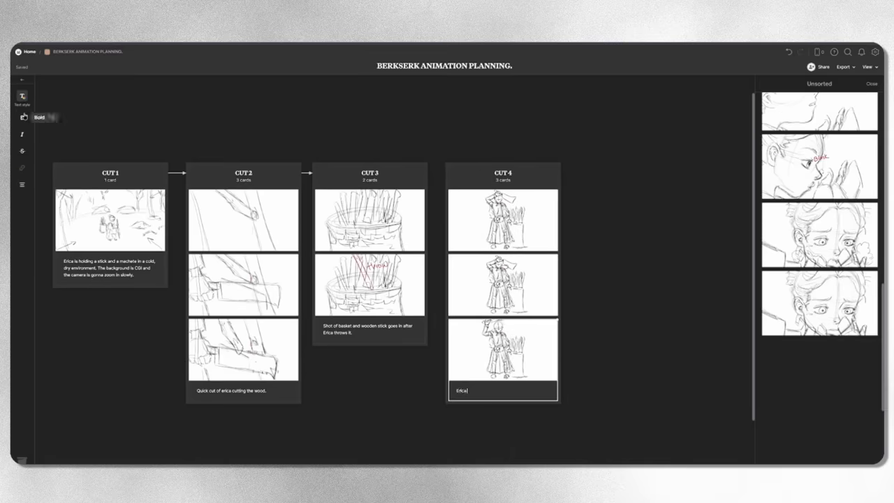
type("Erica wiping off sweat. Lower body and head will be a still frame, while upper body will be animated.")
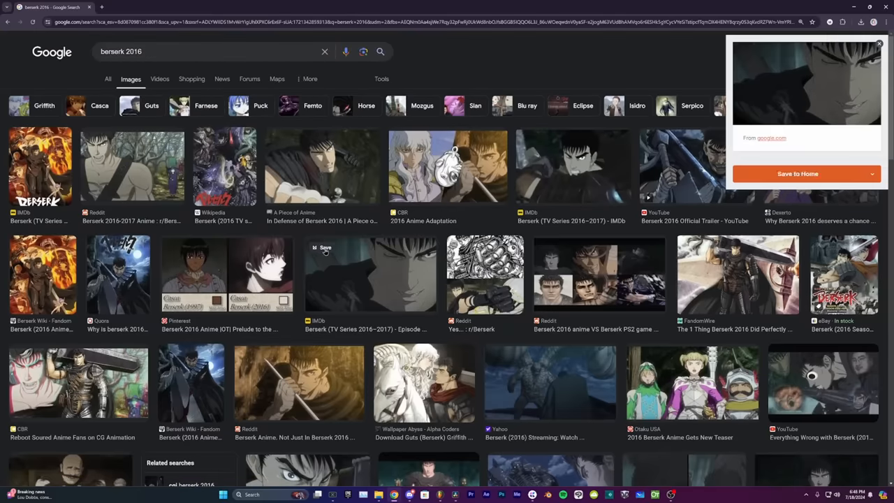
- Clip a Berserk 2016 image with the Web Clipper and save it to BERKSERK ANIMATION PLANNING
left_click(796, 173)
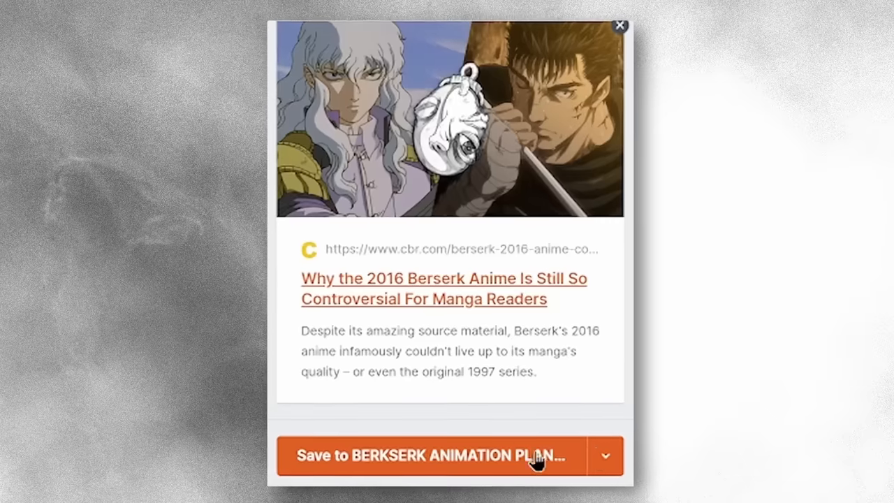
left_click(433, 455)
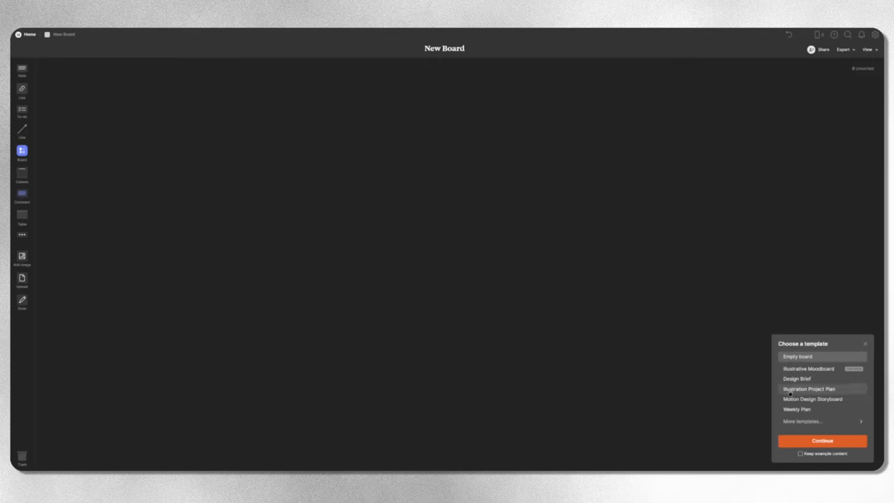
- Preview the Illustration Moodboard and Motion Design Storyboard templates for the new board
left_click(815, 369)
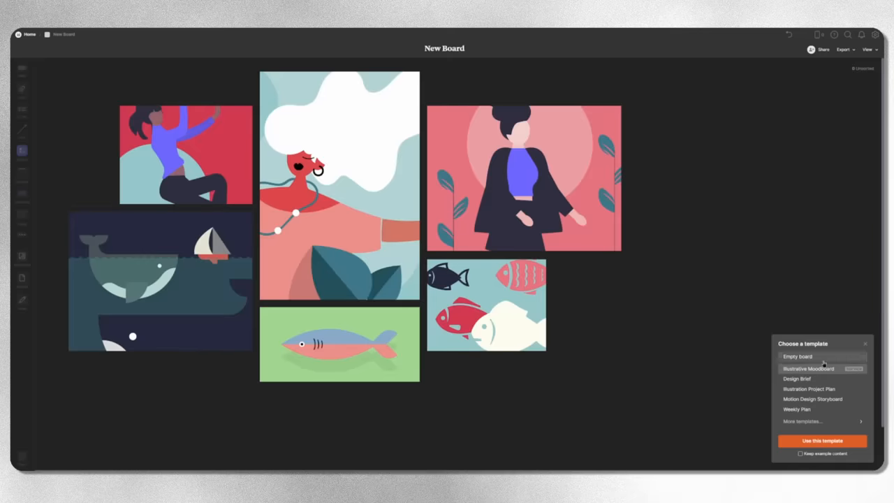
mouse_move(808, 380)
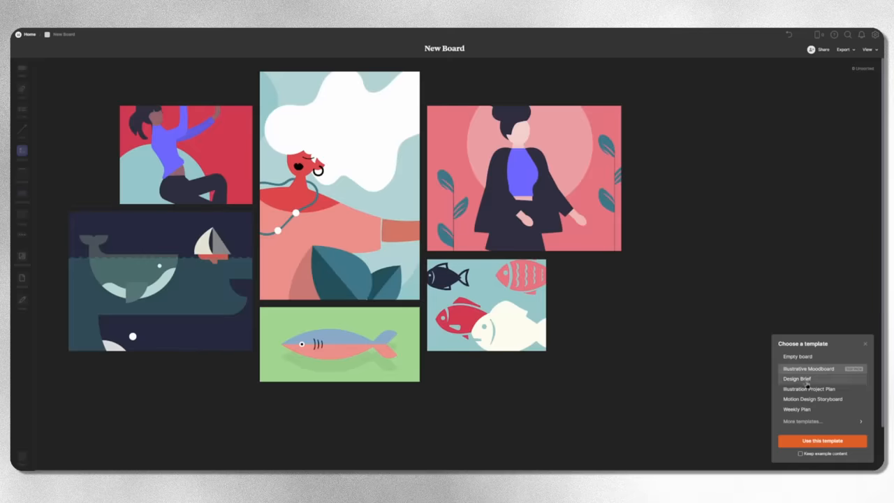
left_click(808, 400)
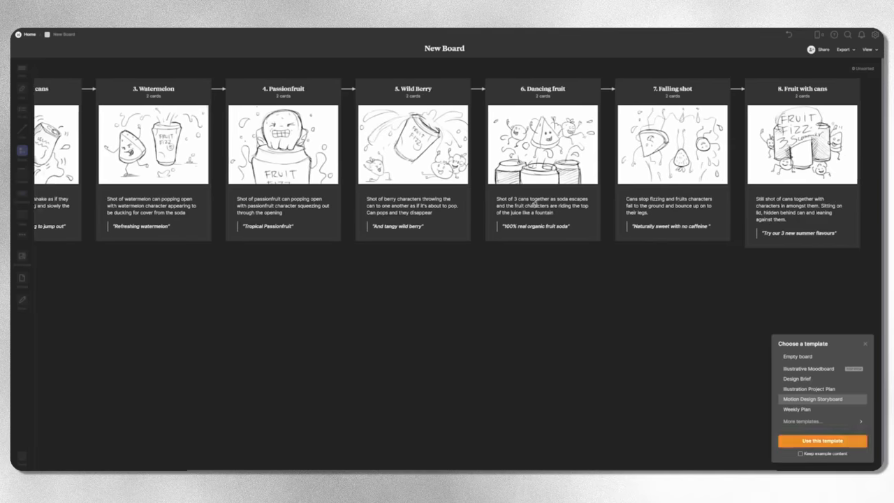